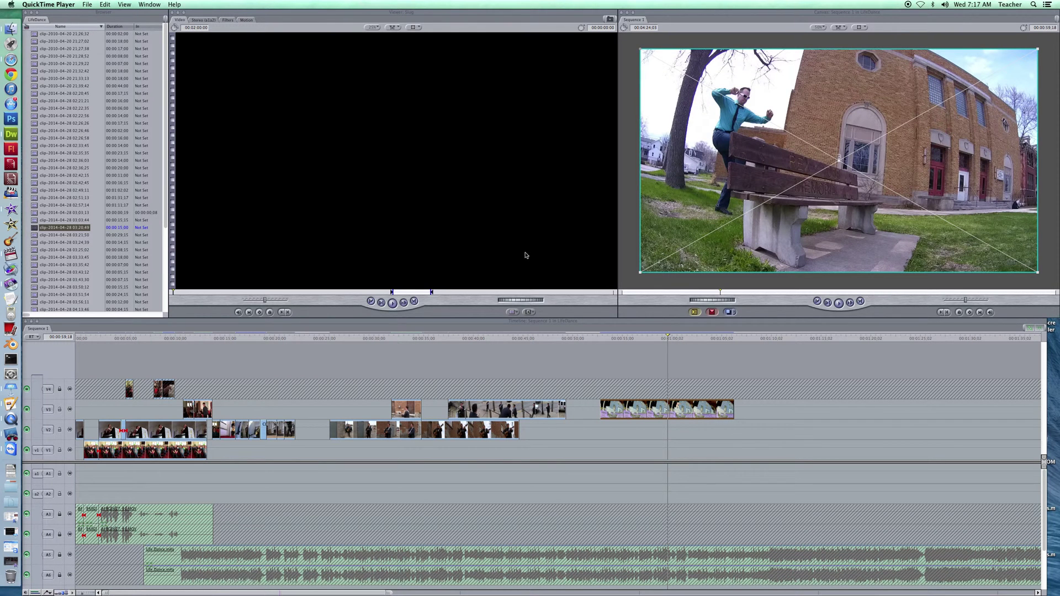
mouse_move(509, 256)
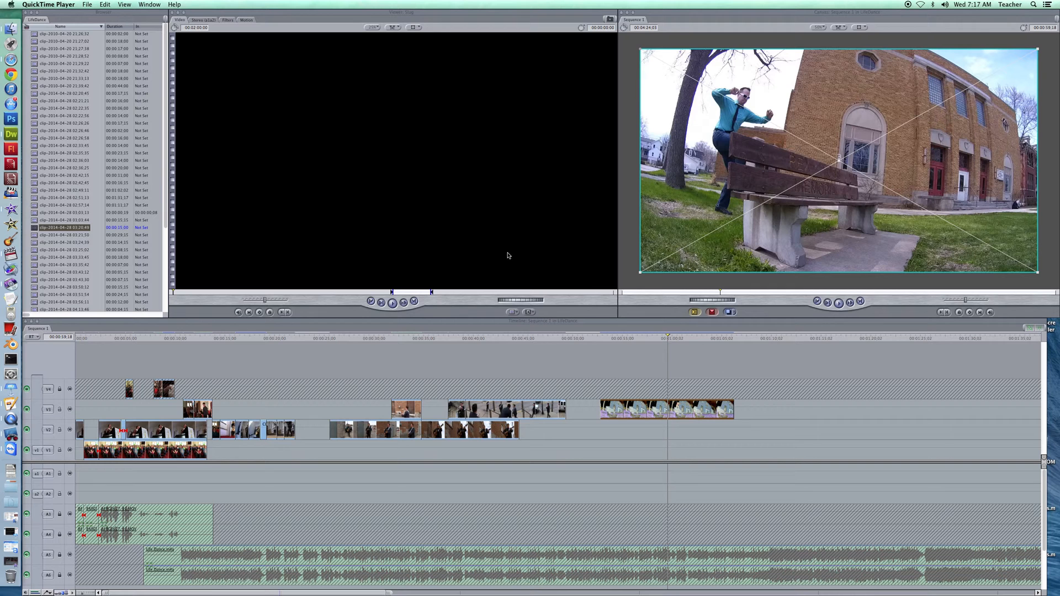
mouse_move(510, 258)
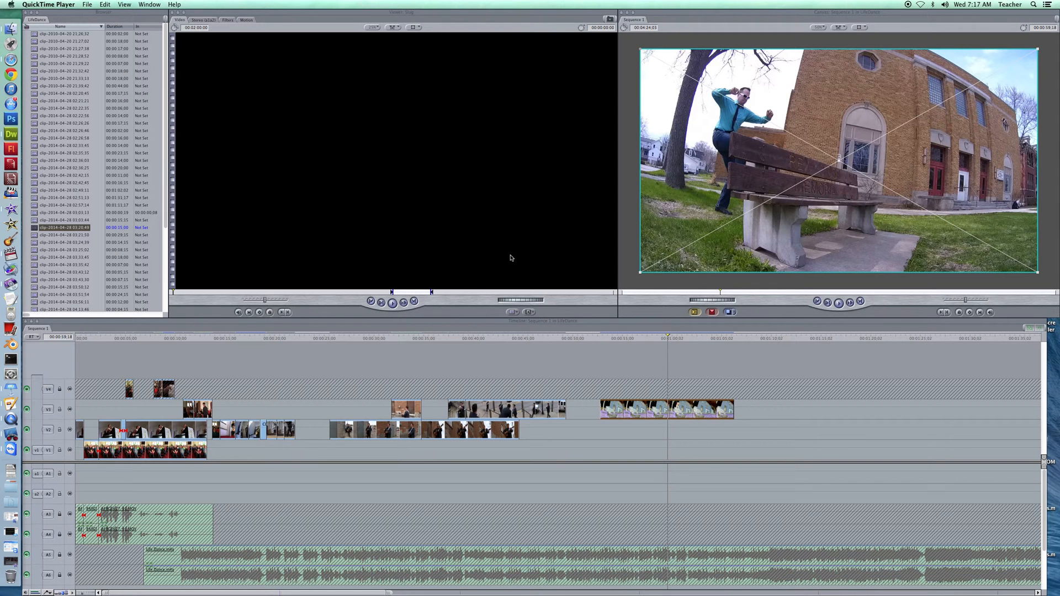
mouse_move(719, 368)
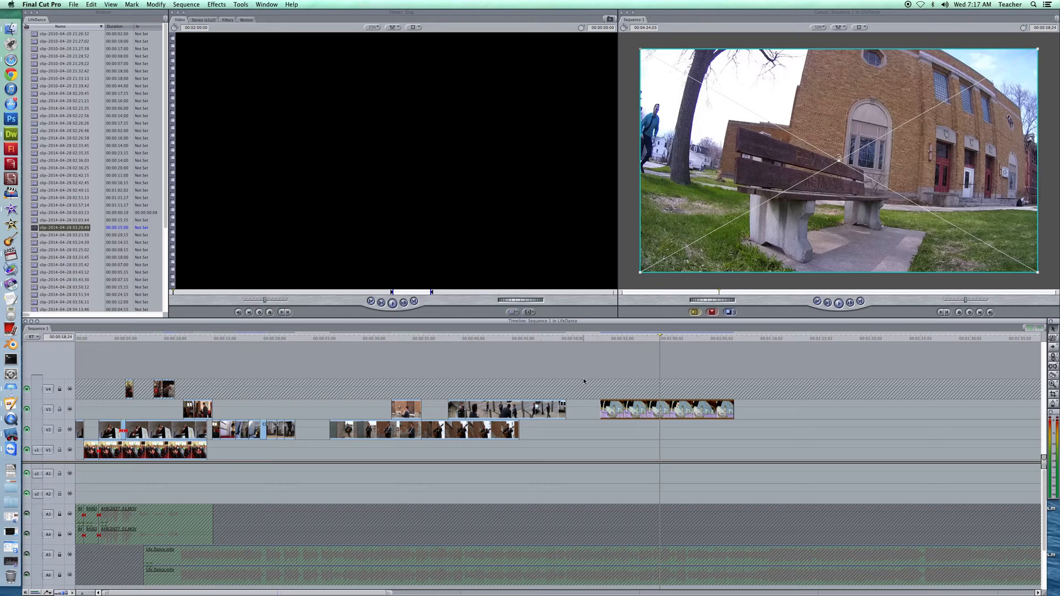
Step: Preview the footage and park the playhead where the jump begins
click(633, 338)
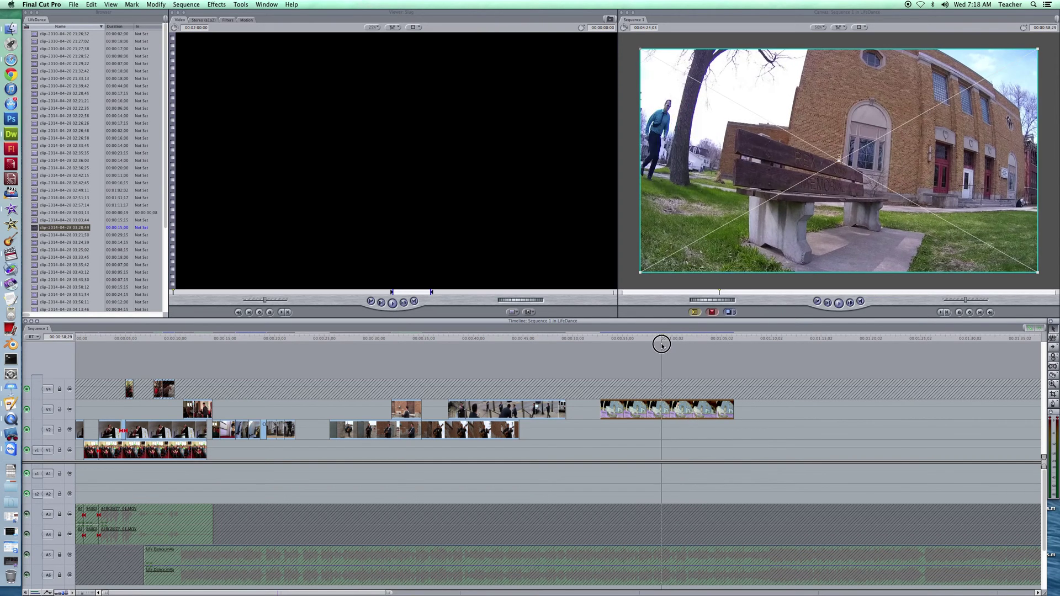
click(600, 338)
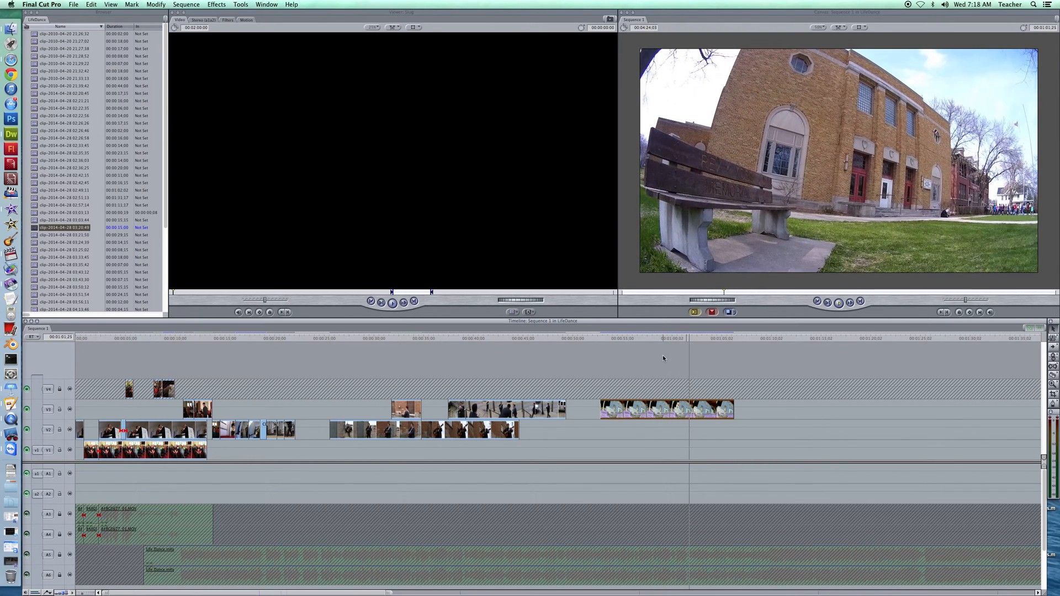
click(666, 338)
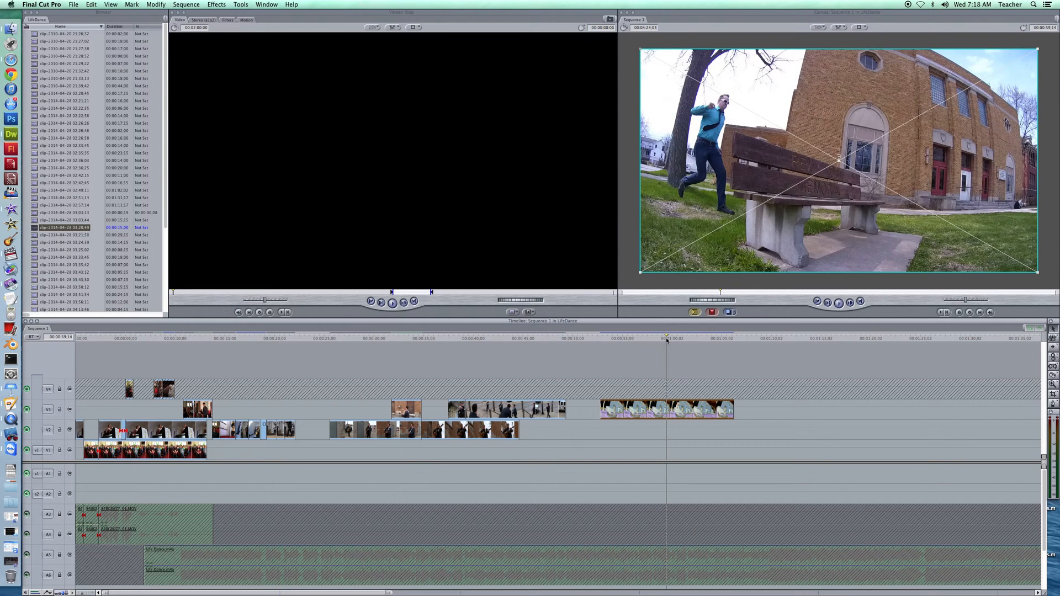
mouse_move(680, 359)
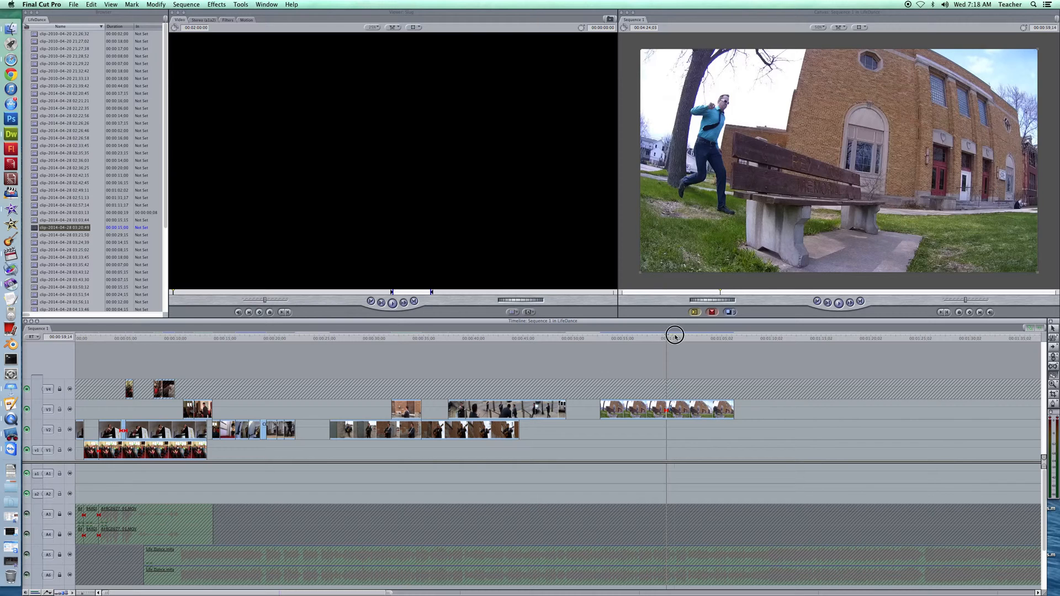
click(678, 336)
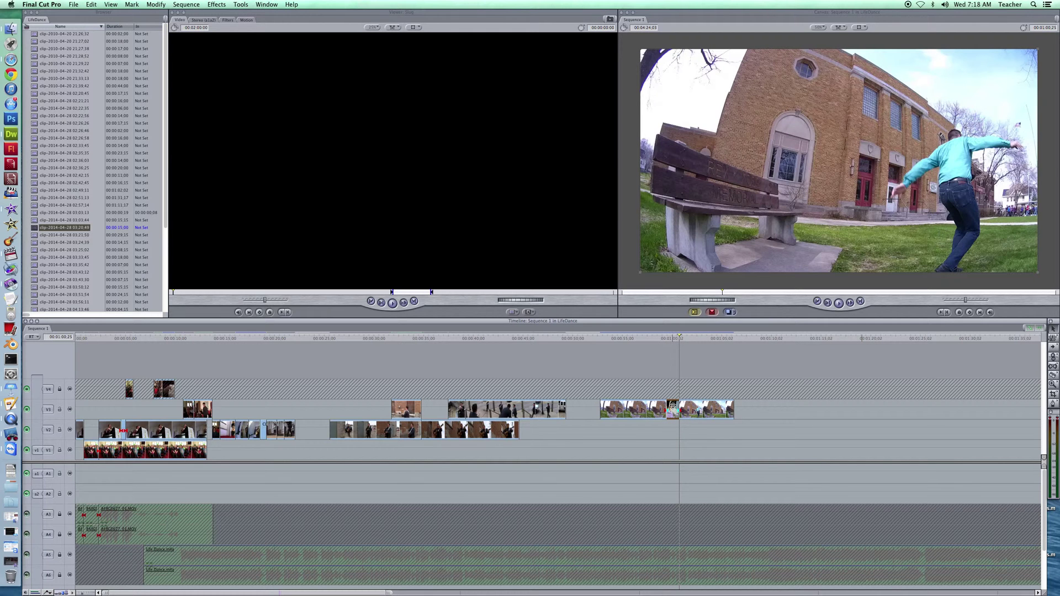
Step: Set the jump clip's speed to 50% with Frame Blending unchecked
right_click(670, 409)
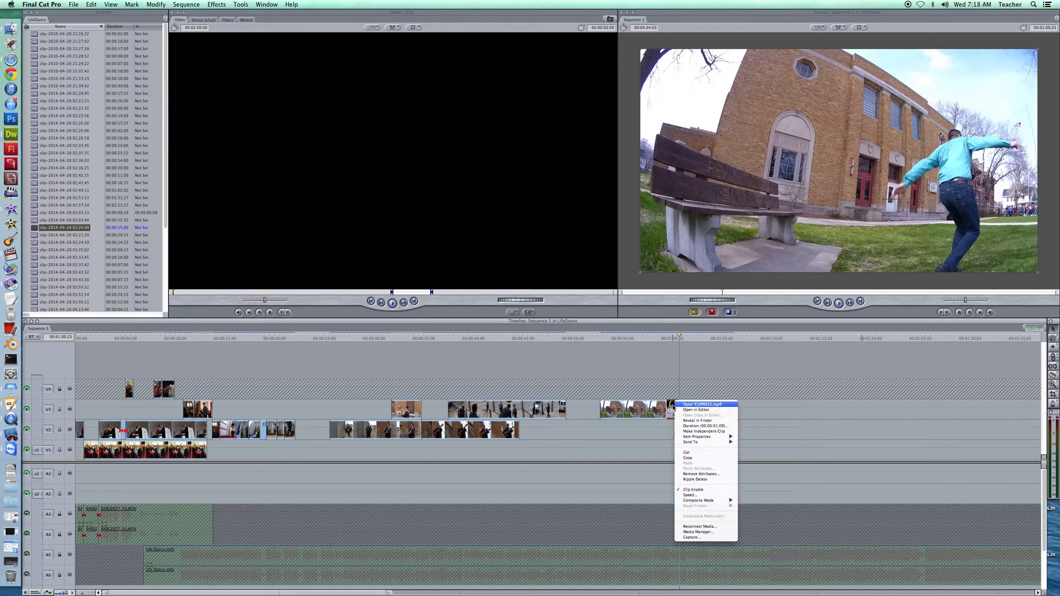
mouse_move(690, 494)
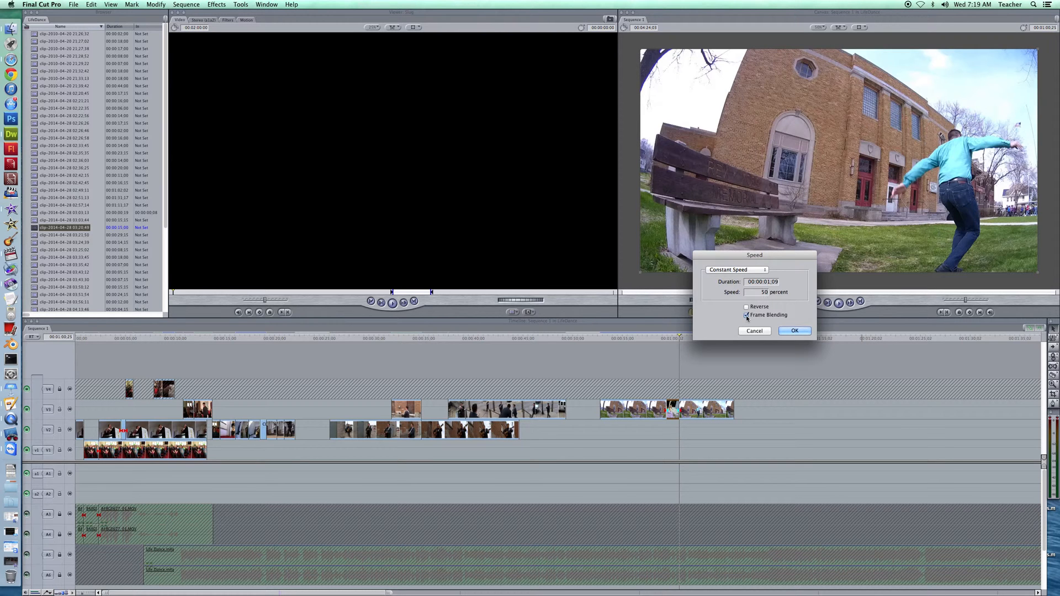
click(747, 316)
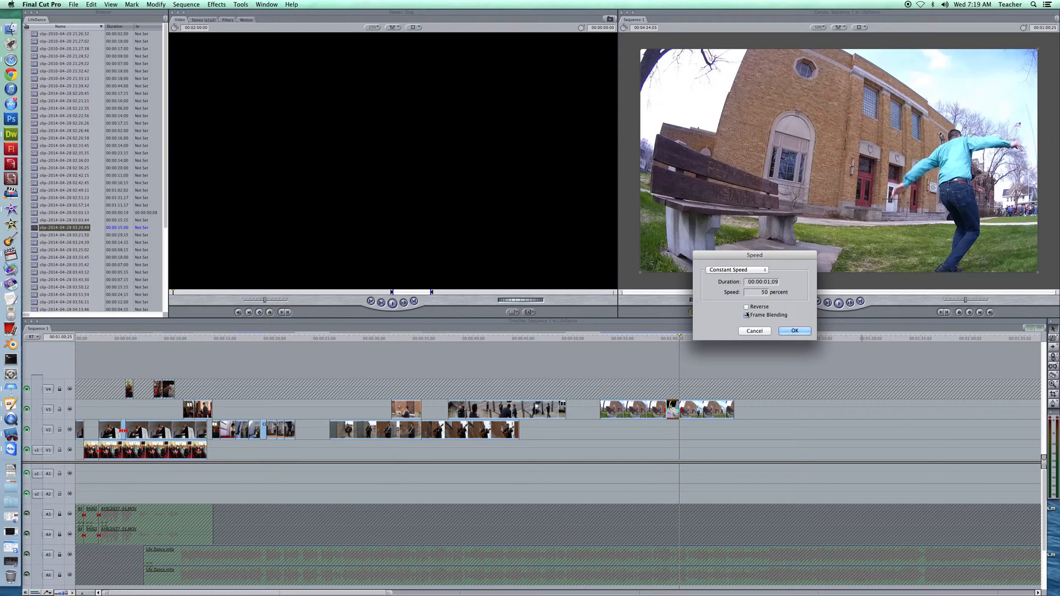
click(746, 315)
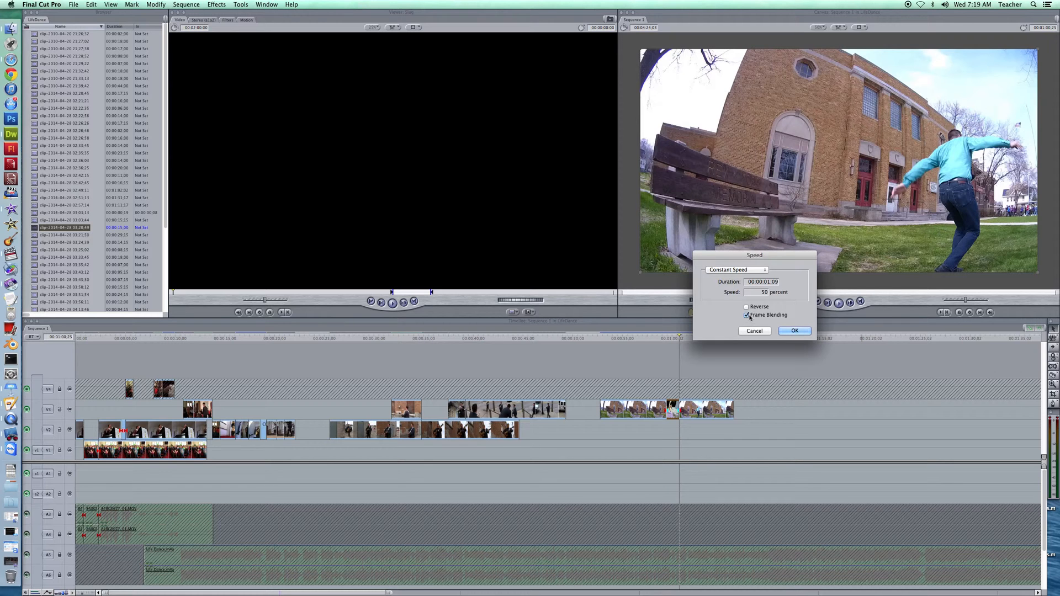
click(748, 316)
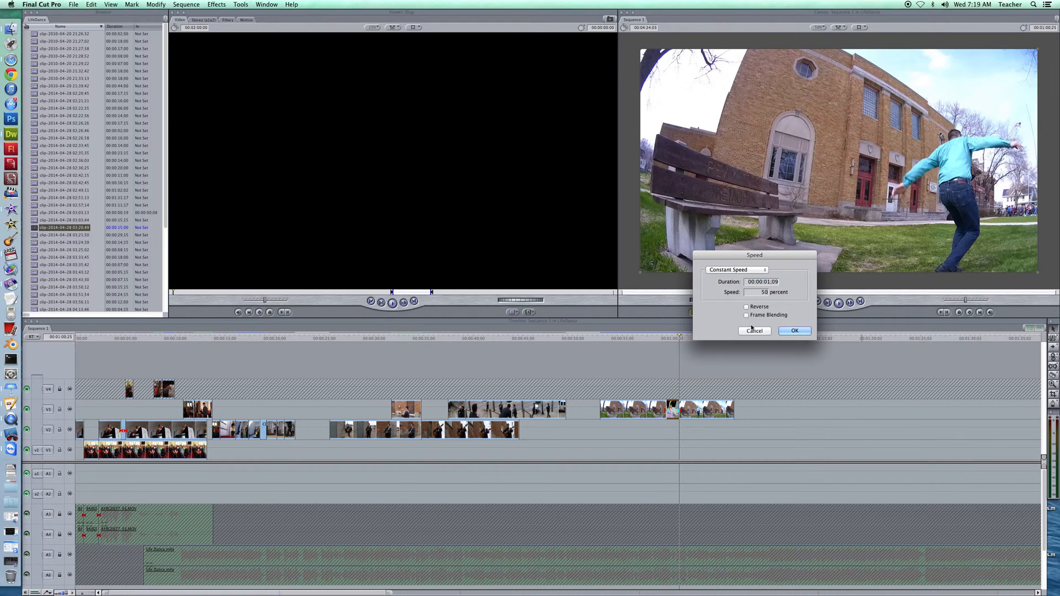
mouse_move(768, 334)
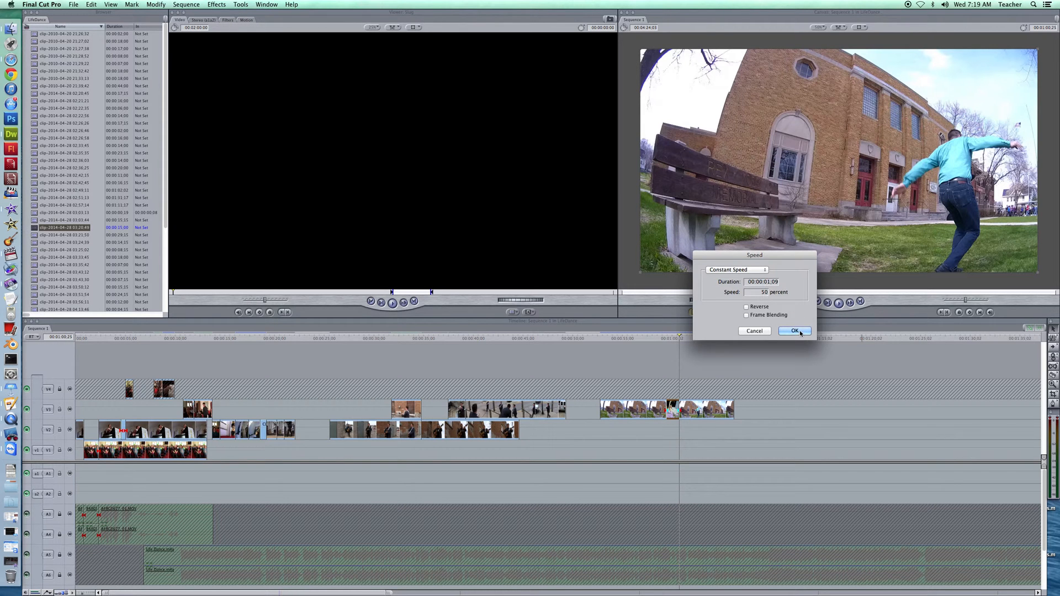
click(794, 331)
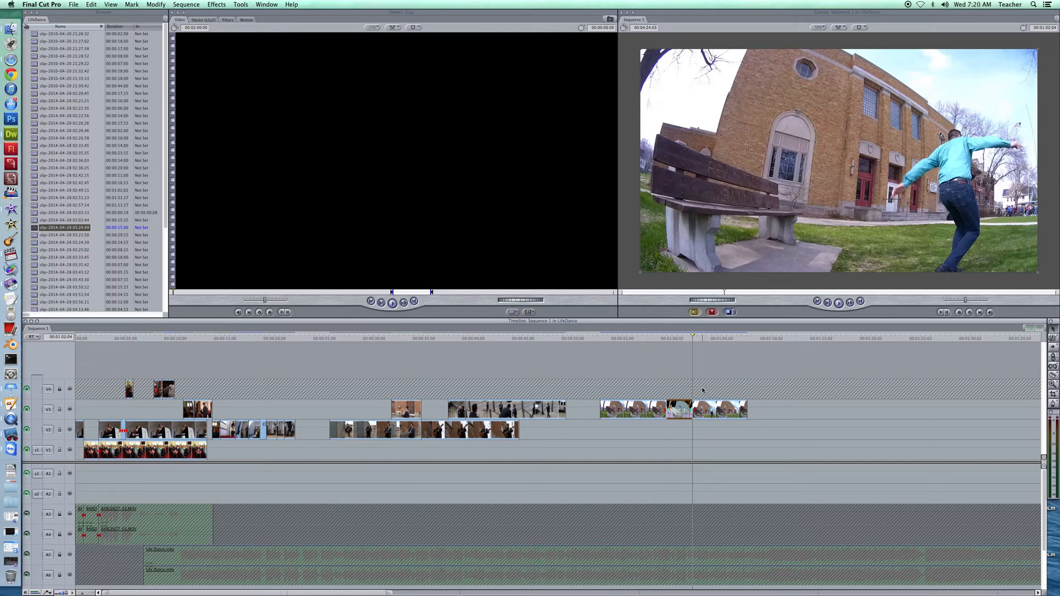
click(669, 338)
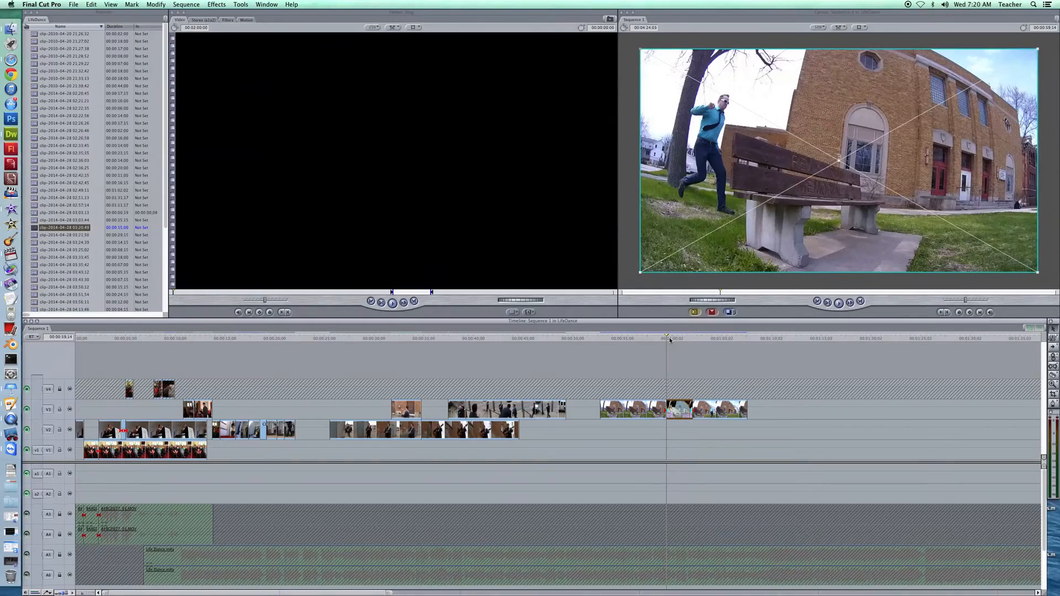
Step: Select the footage after the slowed jump and mark the gap position for a copy
click(669, 338)
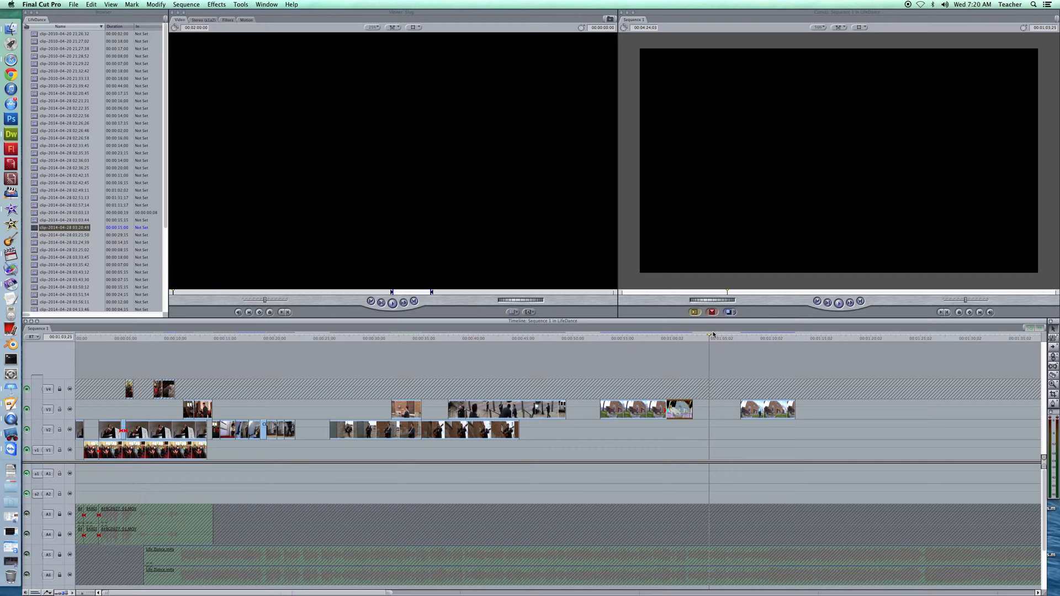
click(697, 338)
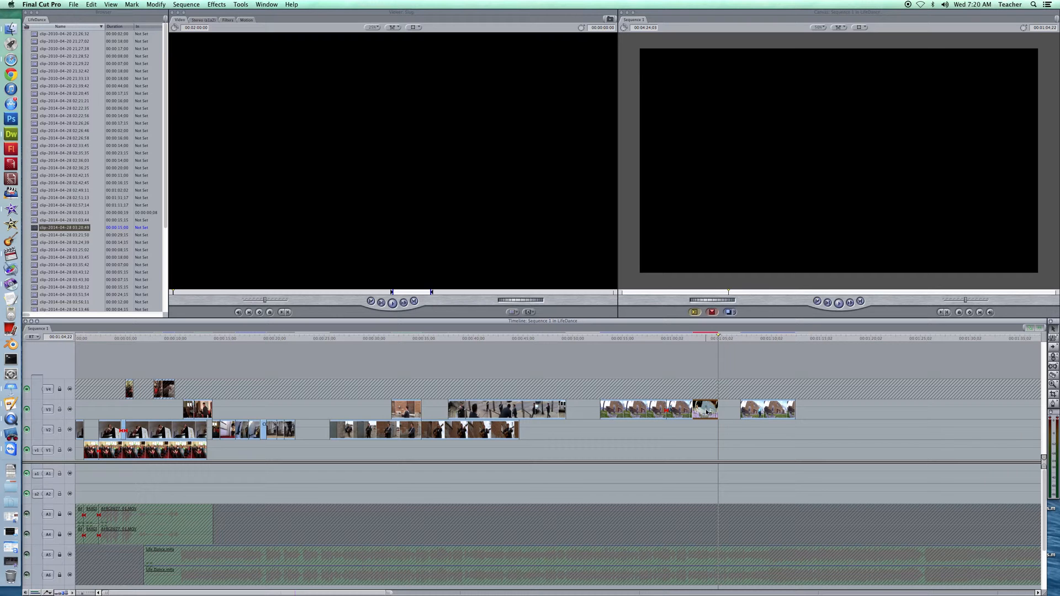
Step: Turn on Reverse in the copied jump clip's Speed settings
right_click(706, 409)
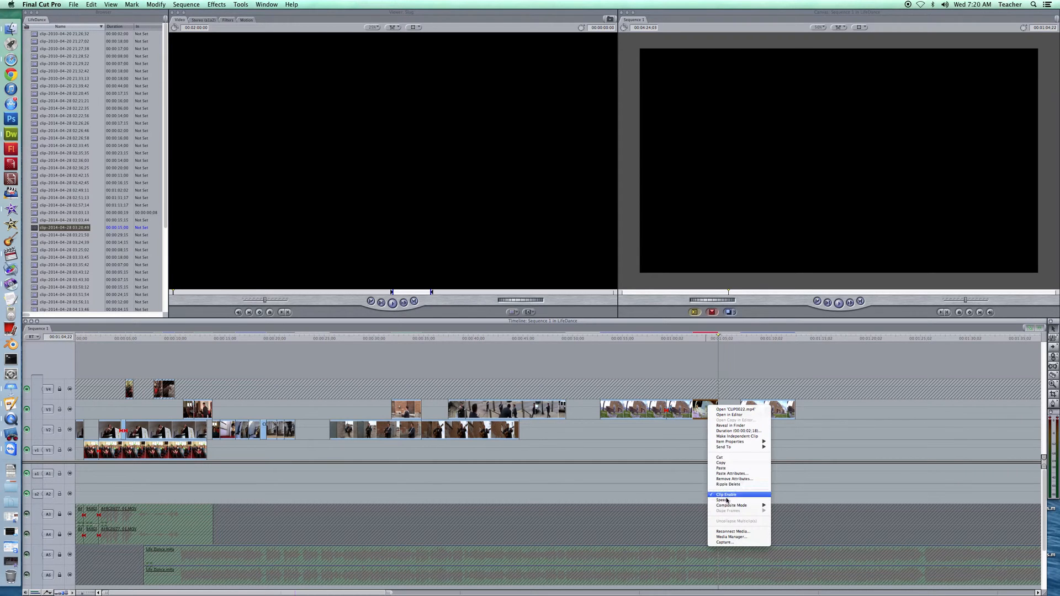
click(725, 500)
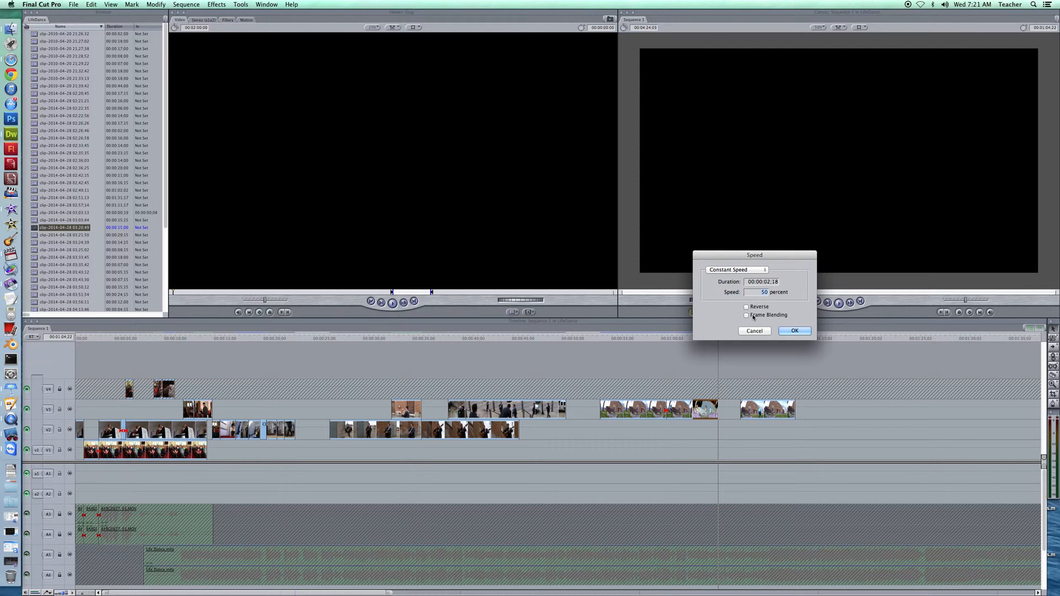
click(747, 307)
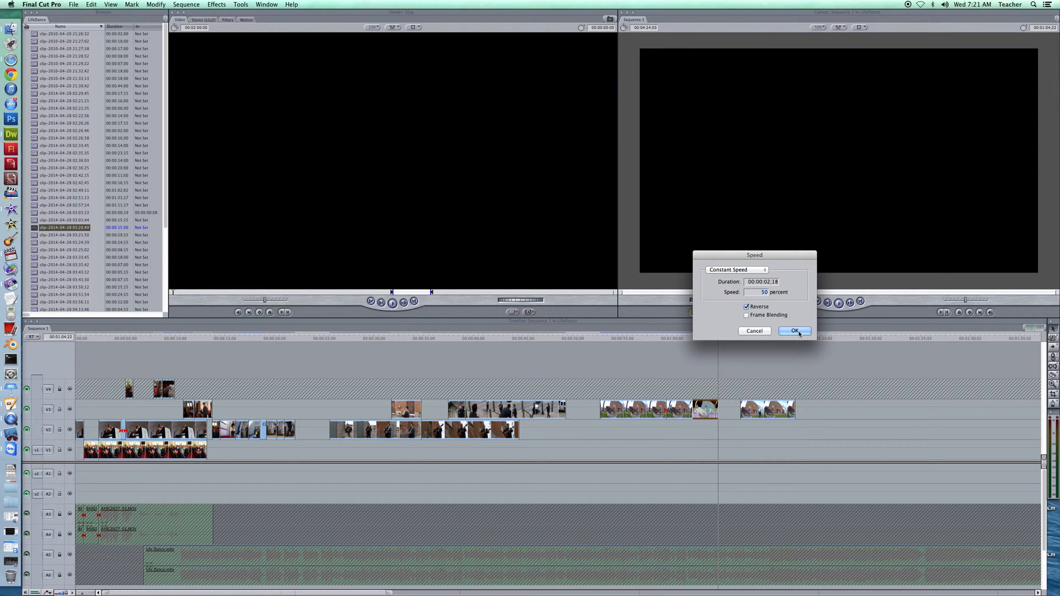
click(795, 331)
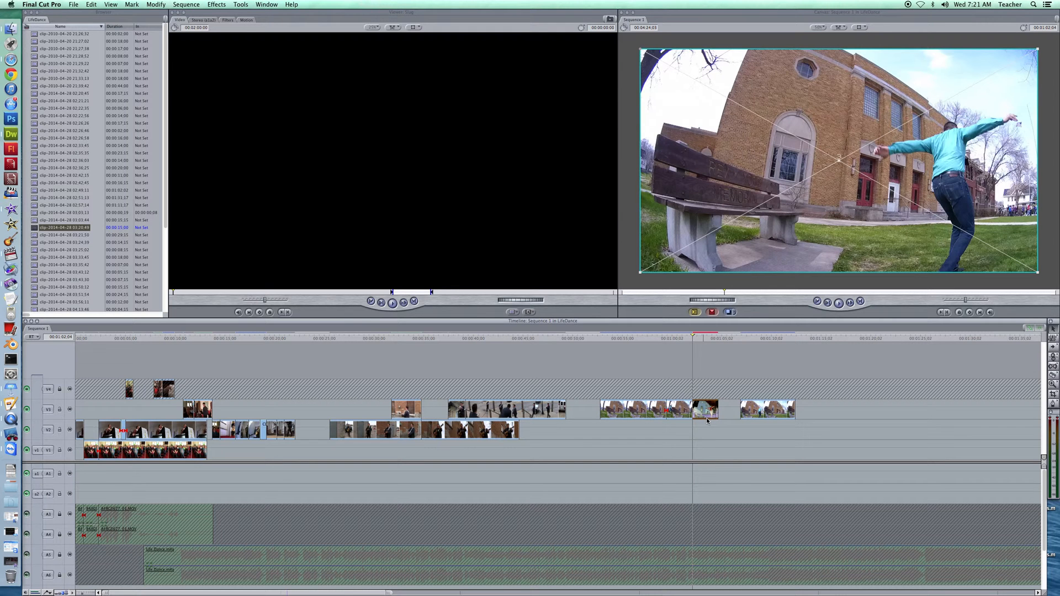
click(186, 5)
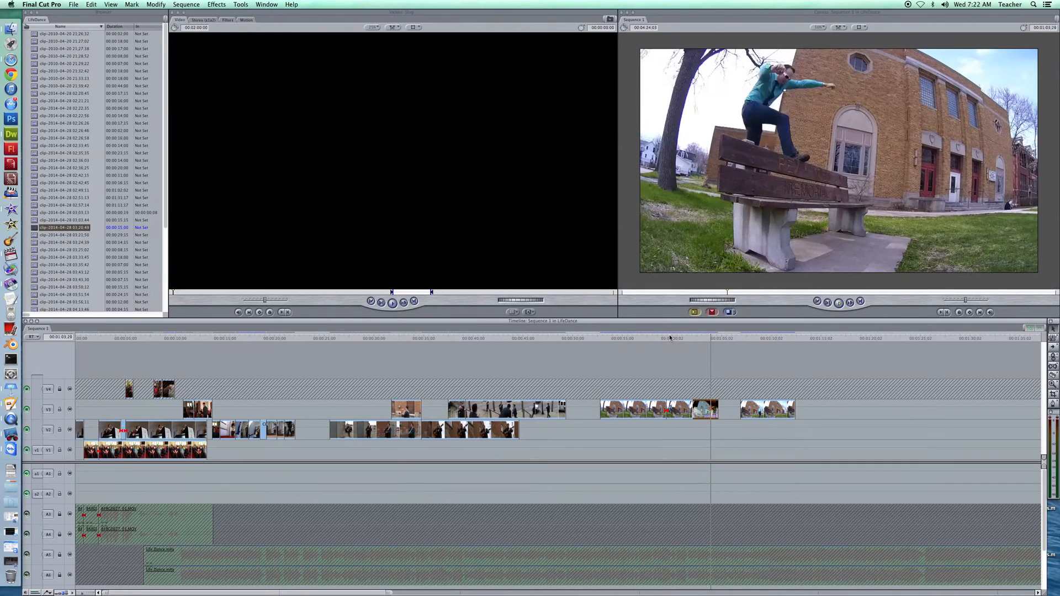
click(727, 338)
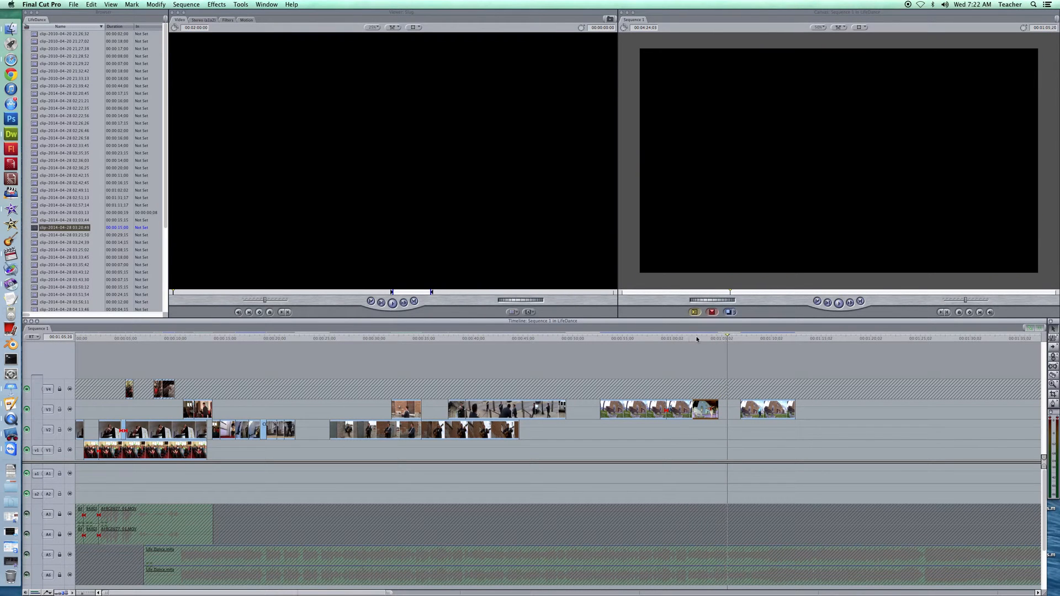
click(689, 337)
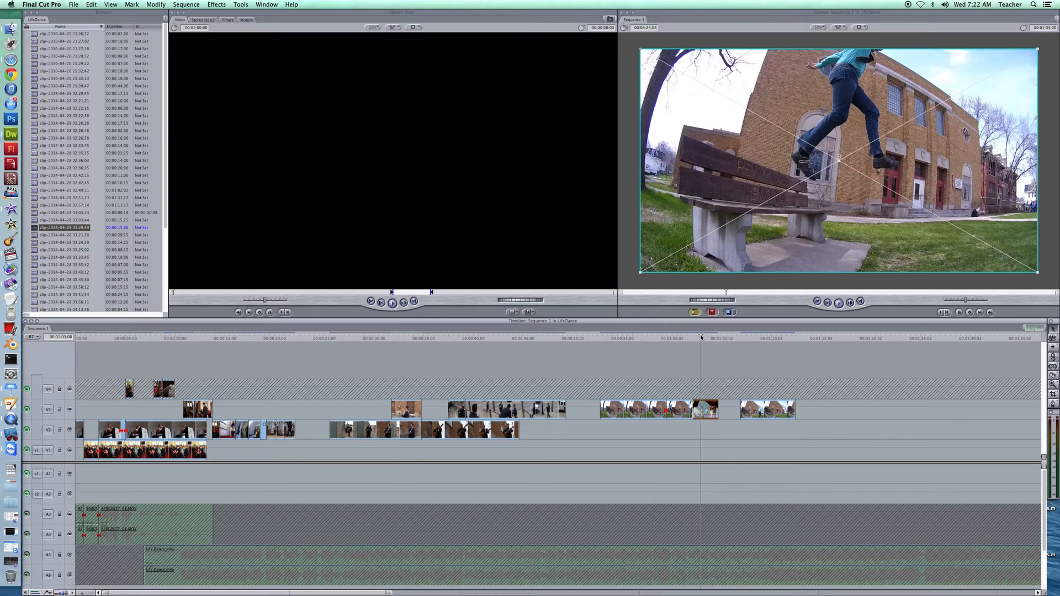
mouse_move(713, 347)
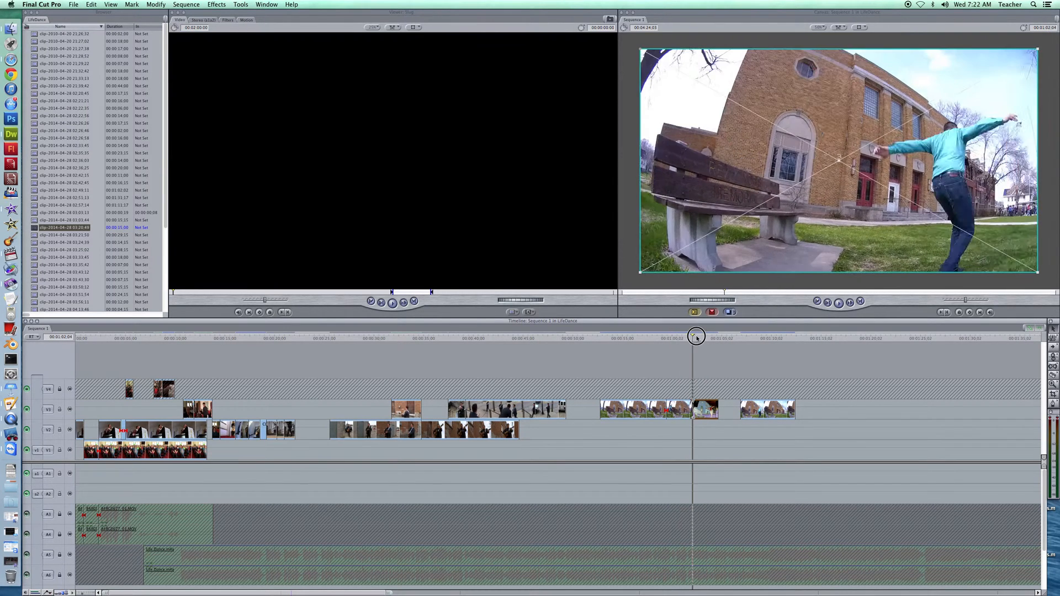
click(702, 337)
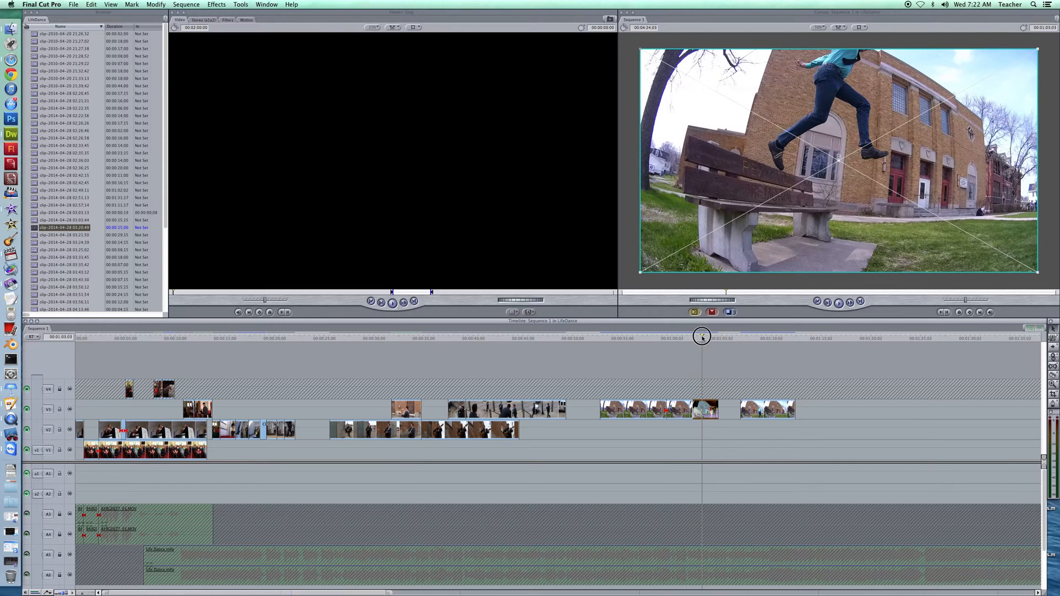